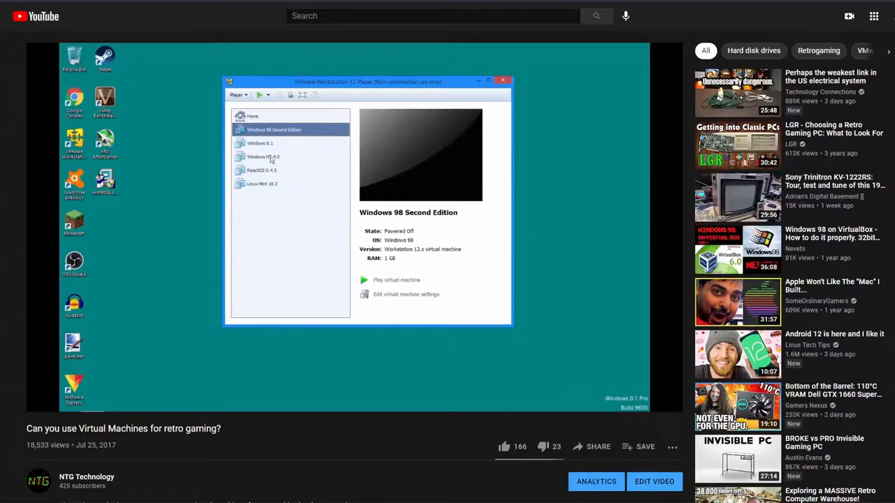
{"action": "mouse_move", "coordinate": [278, 140]}
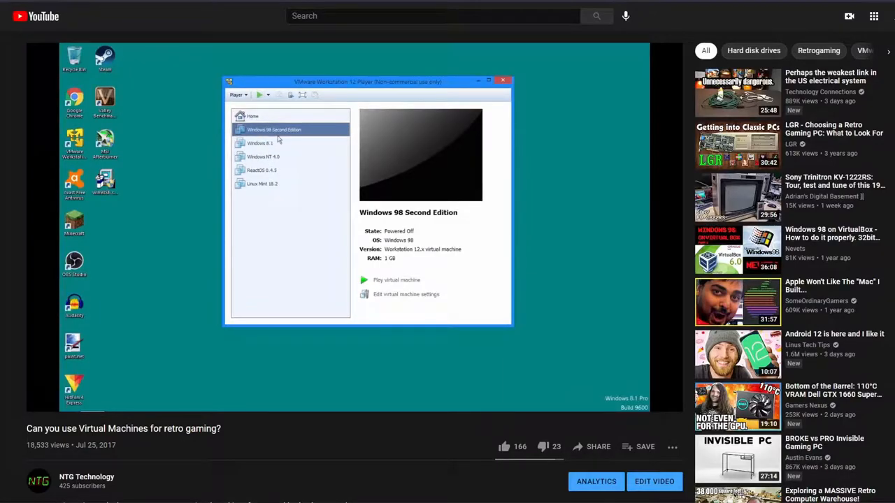
{"action": "mouse_move", "coordinate": [274, 143]}
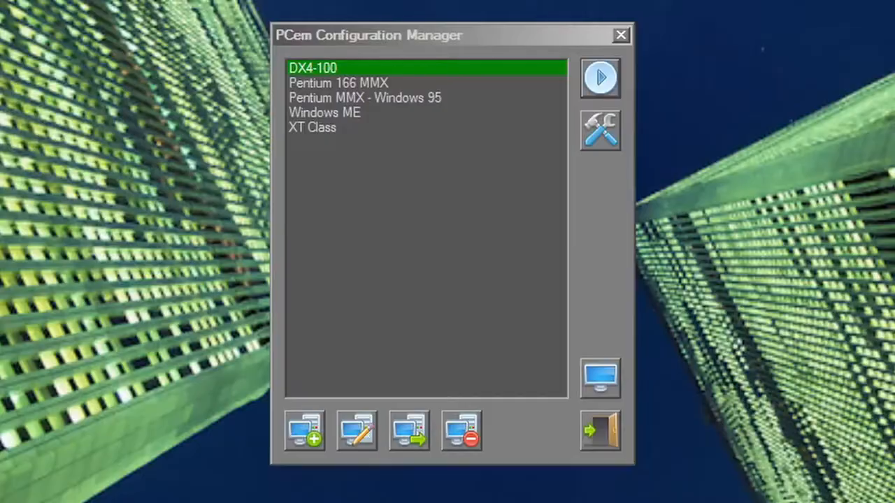
Show the Windows 2000 guest in VMware Player, then bring up PCem's AMI XT clone window
{"action": "left_click", "coordinate": [598, 77]}
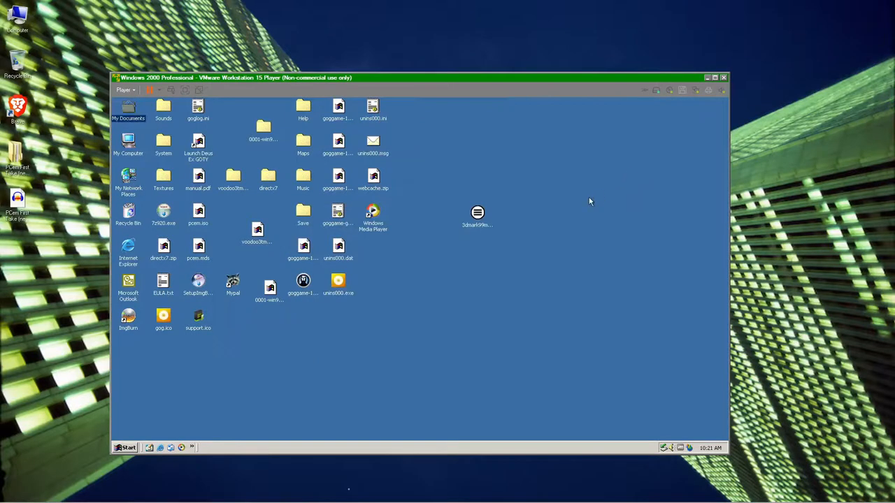
{"action": "left_click", "coordinate": [125, 448]}
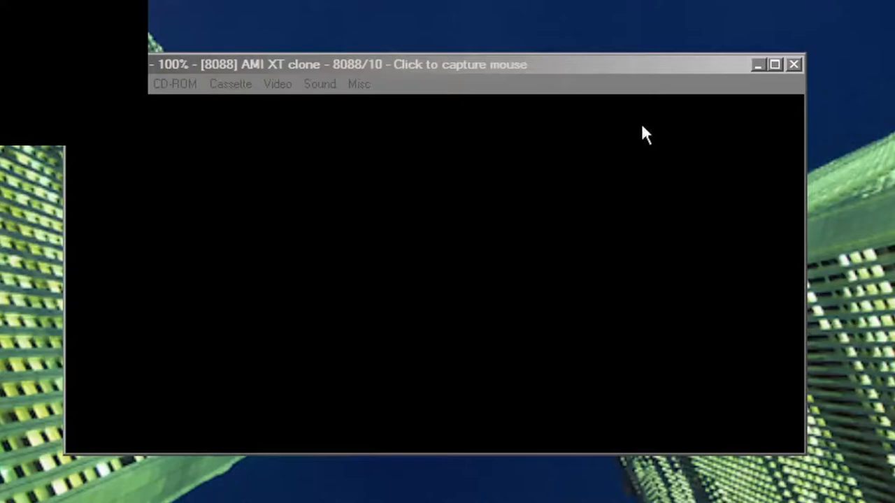
Run dir at the XT clone's C:\> prompt, then close the machine
{"action": "left_click", "coordinate": [260, 134]}
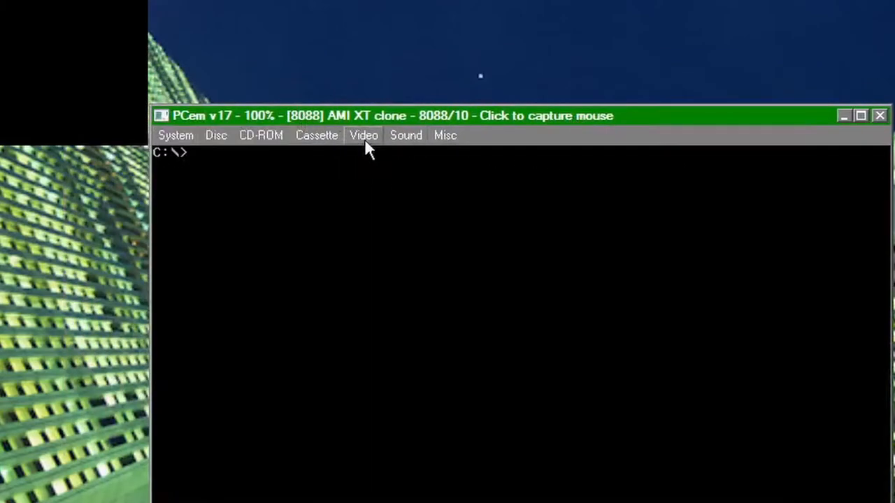
{"action": "mouse_move", "coordinate": [370, 249]}
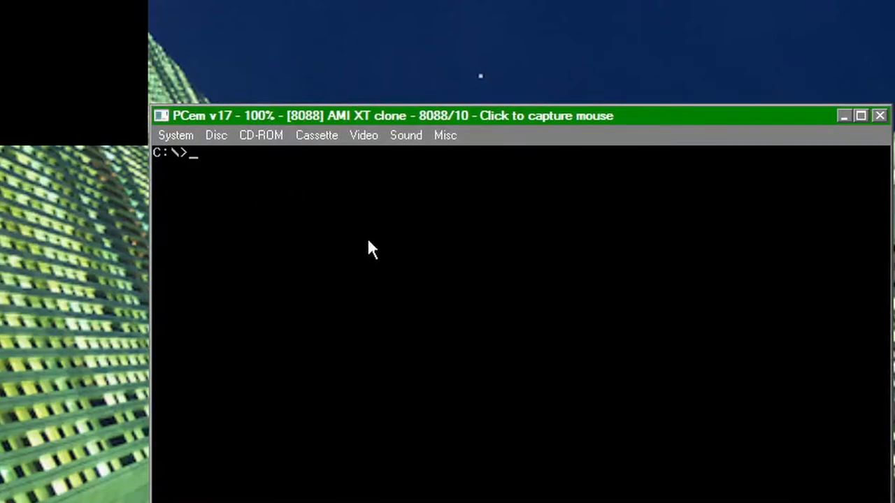
{"action": "type", "text": "dir"}
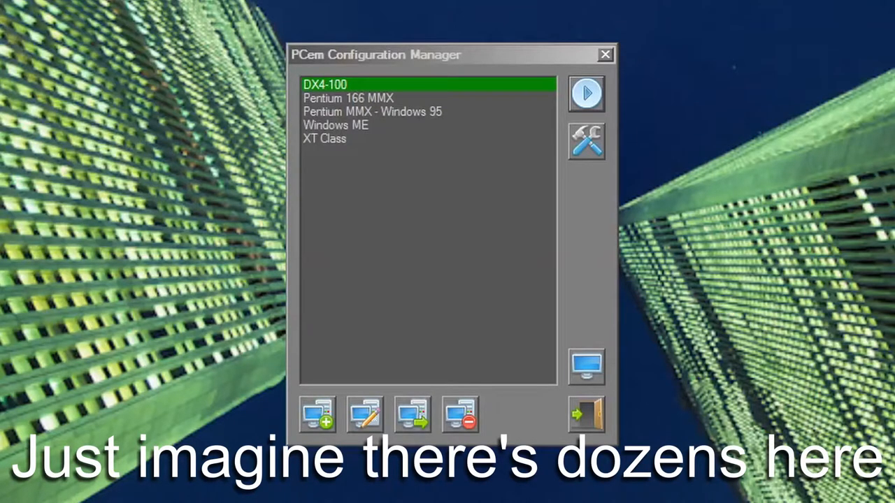
Start the DX4-100 machine and play Duke Nukem 3D on the emulated 486
{"action": "left_click", "coordinate": [586, 92]}
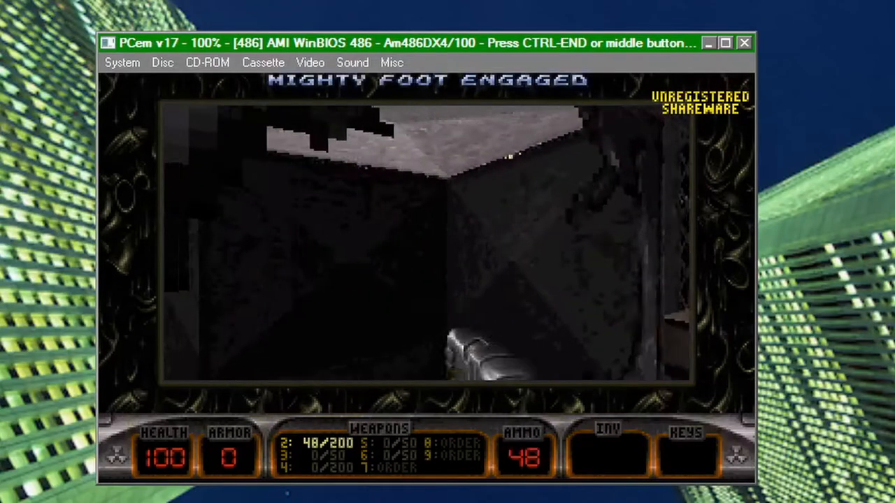
{"action": "left_click", "coordinate": [562, 215]}
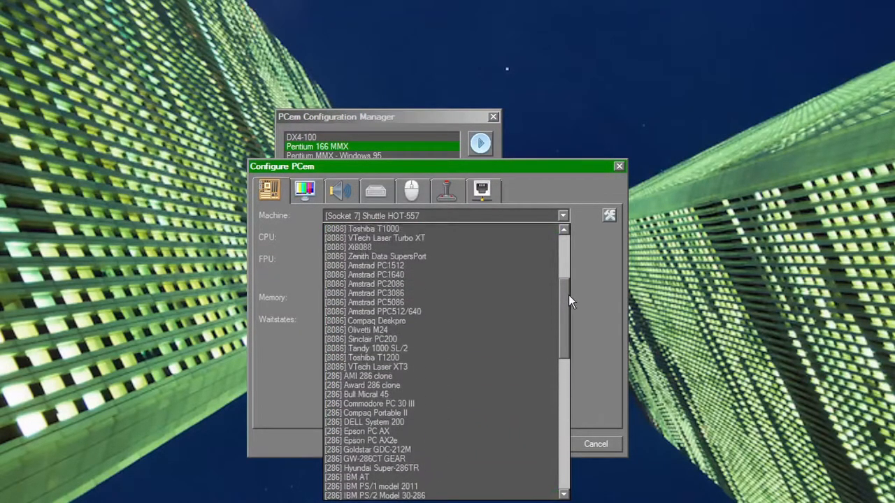
Browse the Pentium 166 MMX machine and CPU lists, then move to its Video settings
{"action": "scroll", "scroll_direction": "down", "scroll_amount": 3}
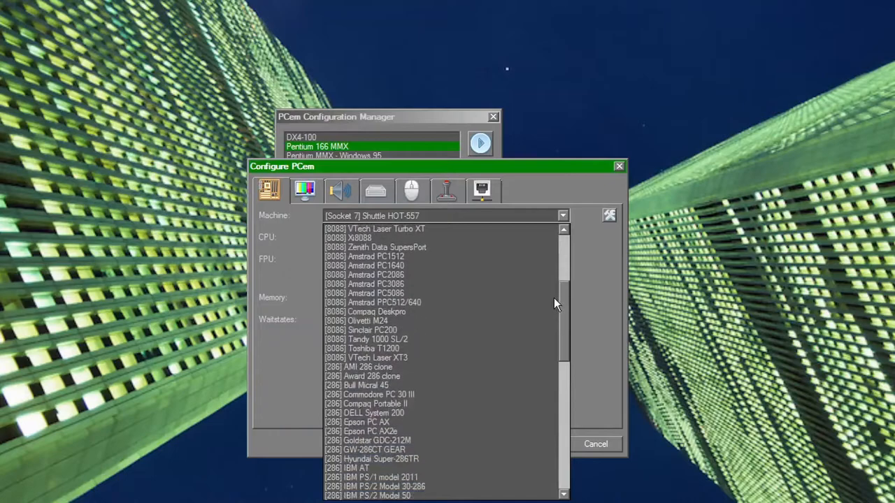
{"action": "scroll", "scroll_direction": "down", "scroll_amount": 3}
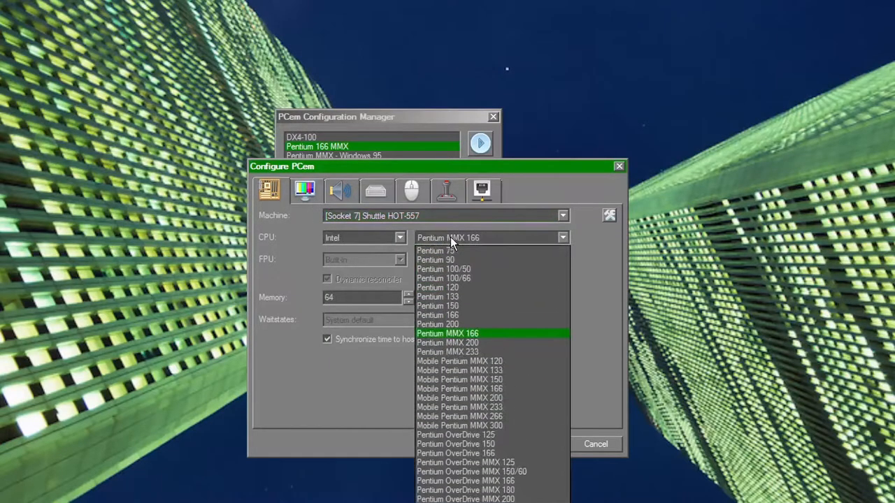
{"action": "mouse_move", "coordinate": [529, 425]}
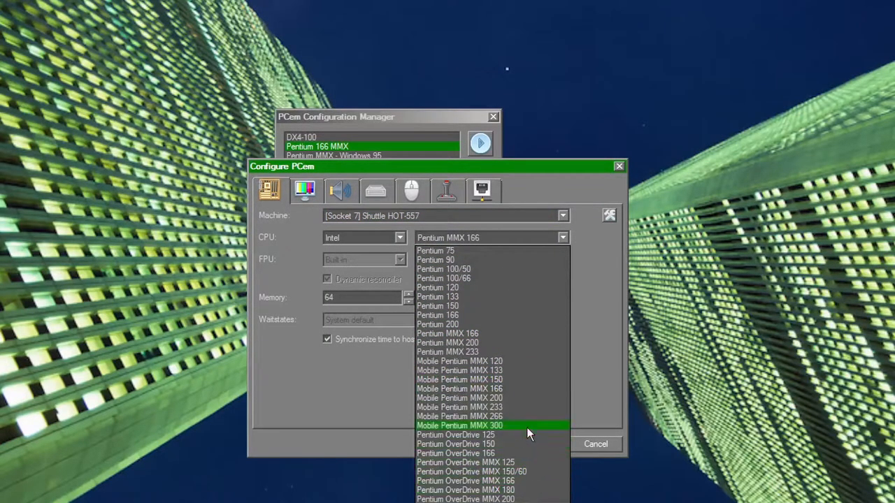
{"action": "mouse_move", "coordinate": [510, 371]}
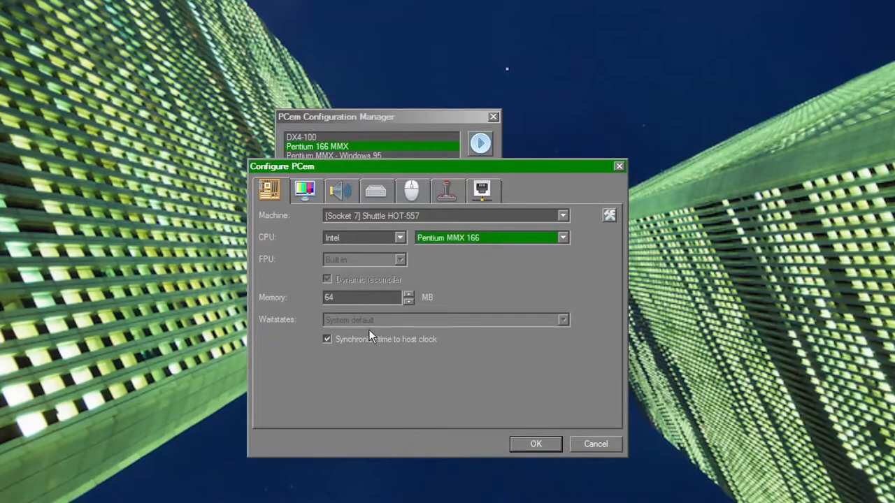
{"action": "left_click", "coordinate": [305, 190]}
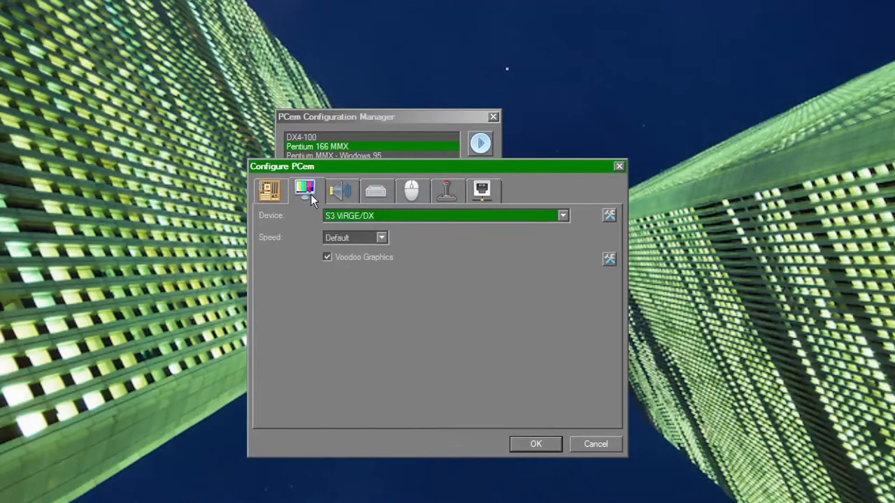
Browse the available video cards, keeping the S3 ViRGE/DX, before the Sound settings
{"action": "left_click", "coordinate": [562, 215]}
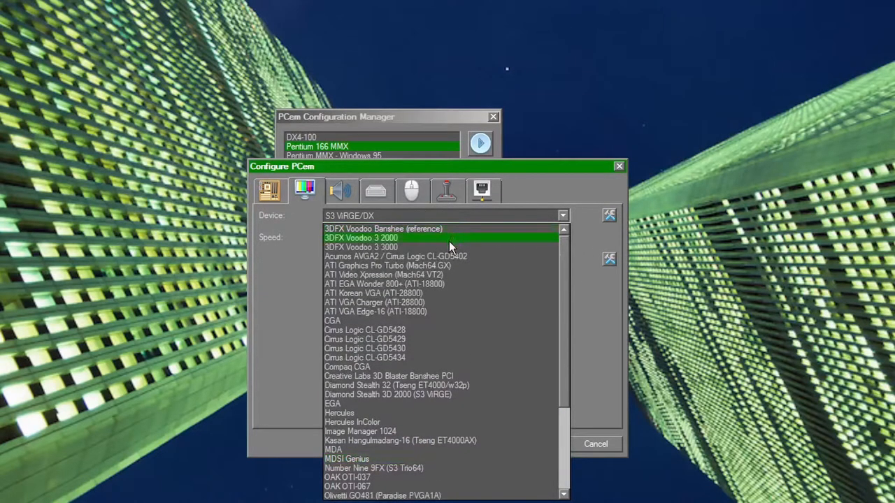
{"action": "scroll", "scroll_direction": "down", "scroll_amount": 3}
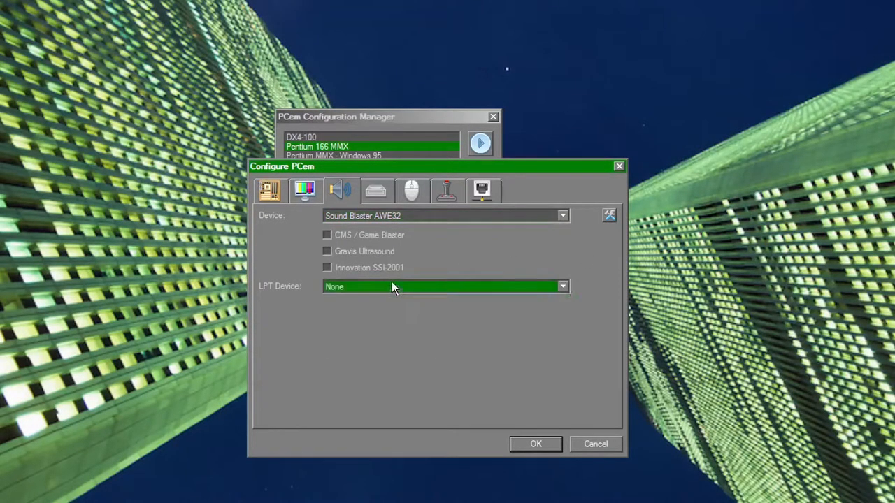
Review the Storage, Mouse and Joystick settings, returning to the Machine settings
{"action": "left_click", "coordinate": [376, 190]}
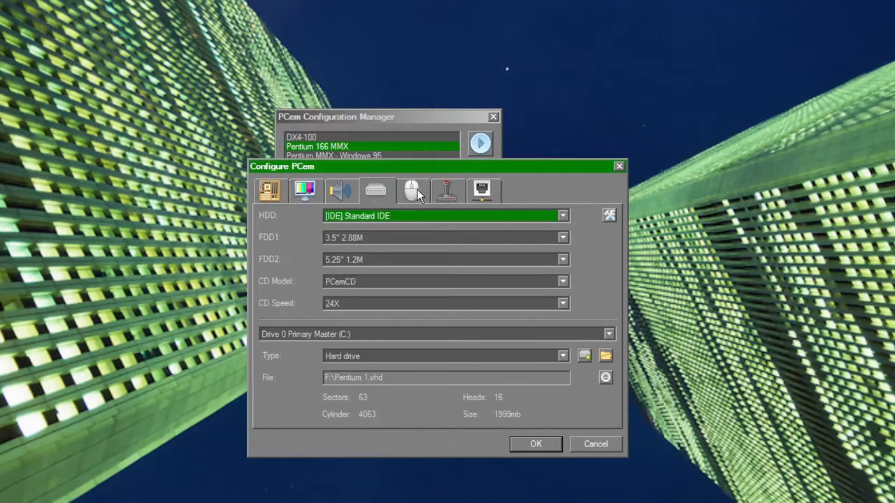
{"action": "left_click", "coordinate": [411, 190]}
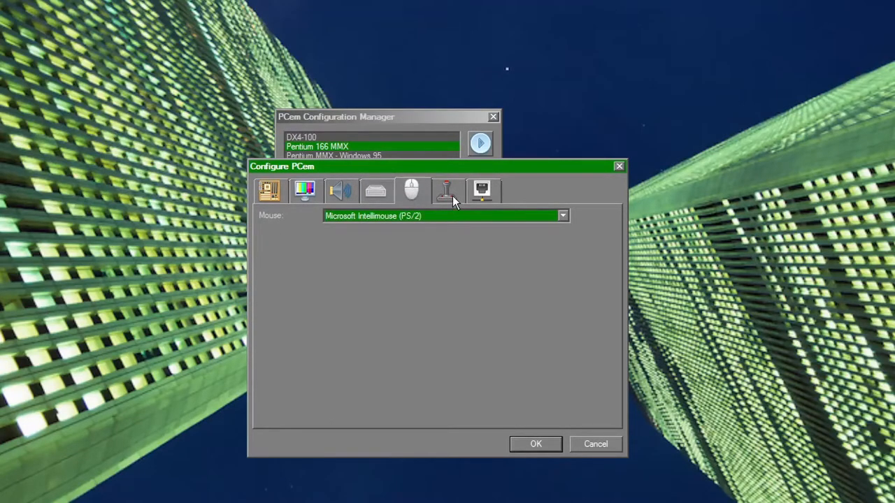
{"action": "left_click", "coordinate": [447, 190]}
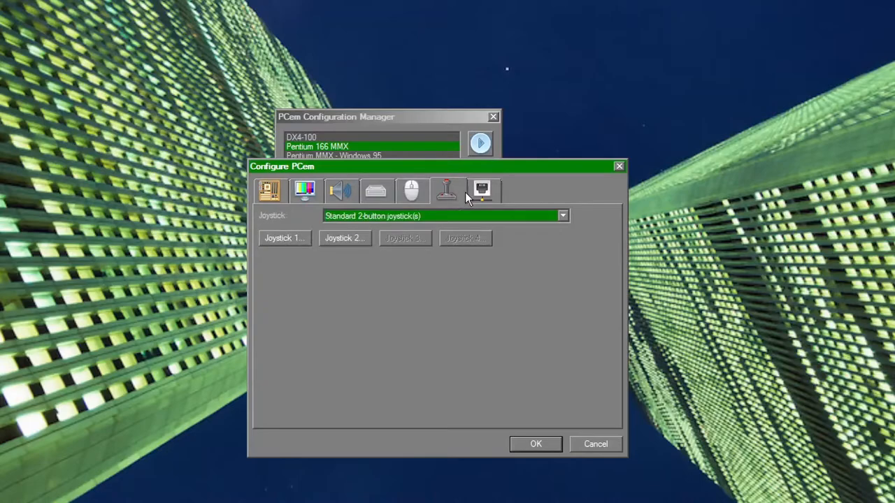
{"action": "left_click", "coordinate": [269, 191]}
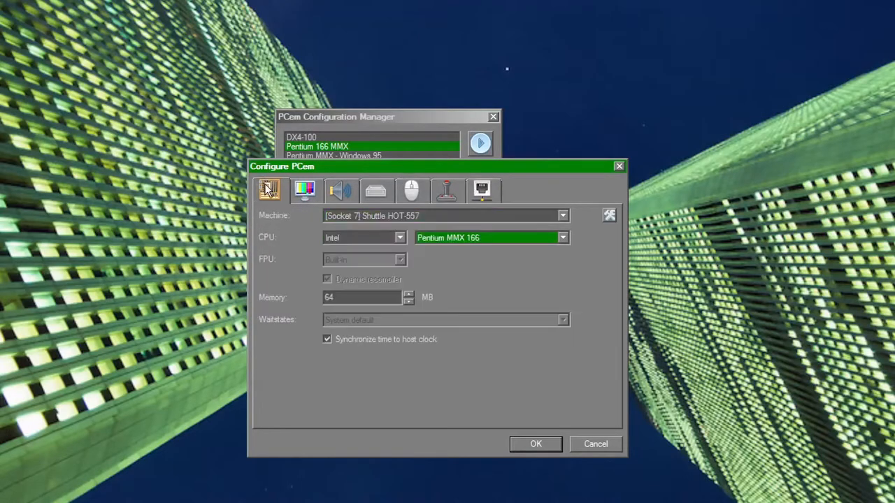
{"action": "mouse_move", "coordinate": [364, 238]}
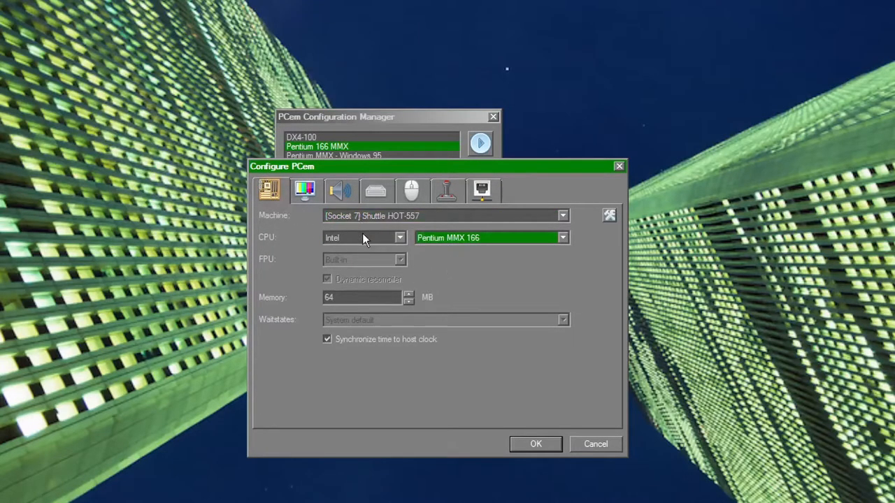
Keep Intel as the CPU manufacturer and close the configuration with OK
{"action": "left_click", "coordinate": [400, 237]}
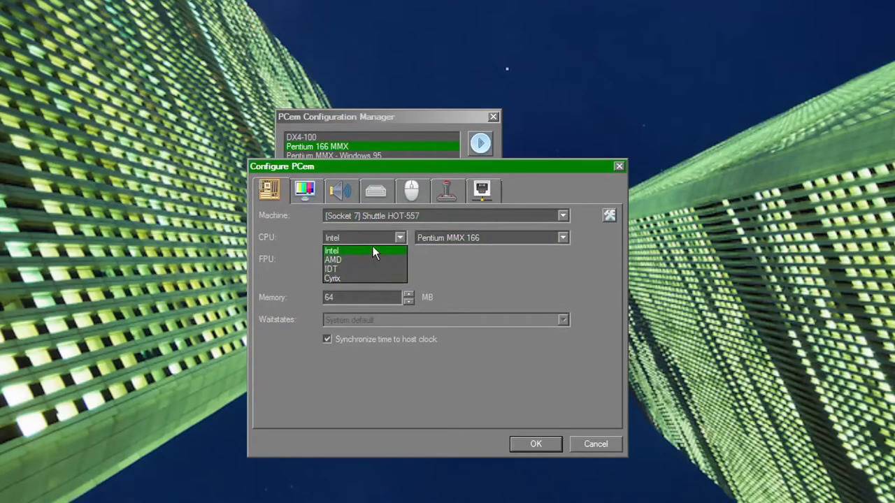
{"action": "left_click", "coordinate": [333, 252]}
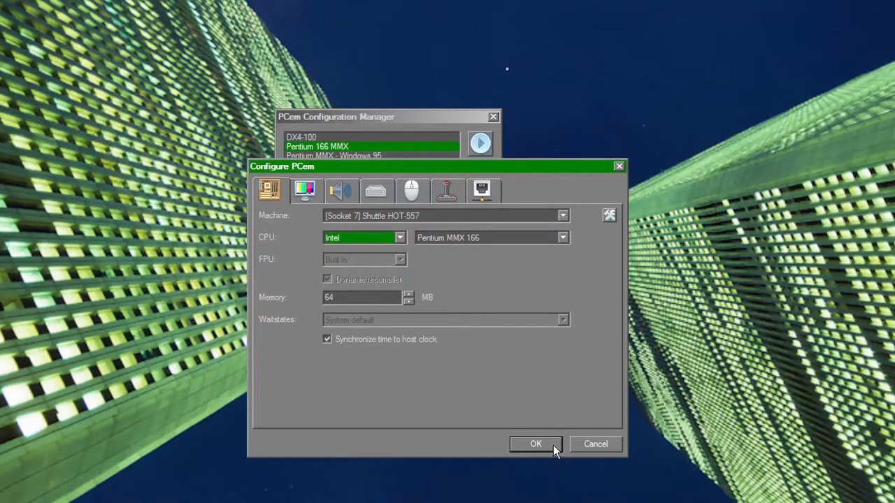
{"action": "left_click", "coordinate": [535, 444]}
{"action": "type", "text": "mount"}
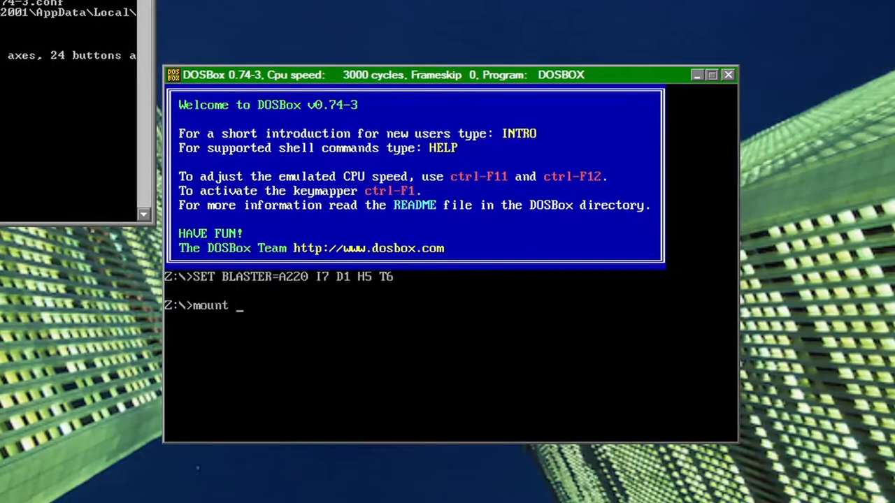
Mount the host C: drive in DOSBox, switch to it and list its folders with dir and dir/w
{"action": "type", "text": "C:\\ c:"}
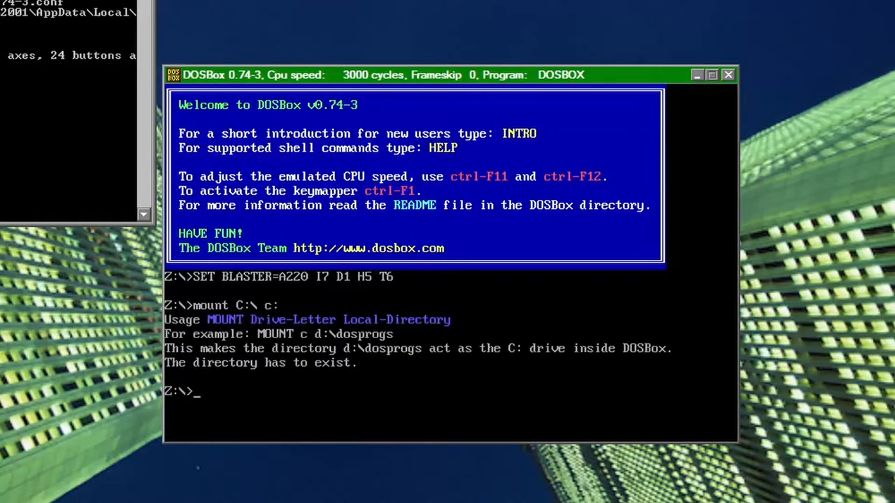
{"action": "type", "text": "mo"}
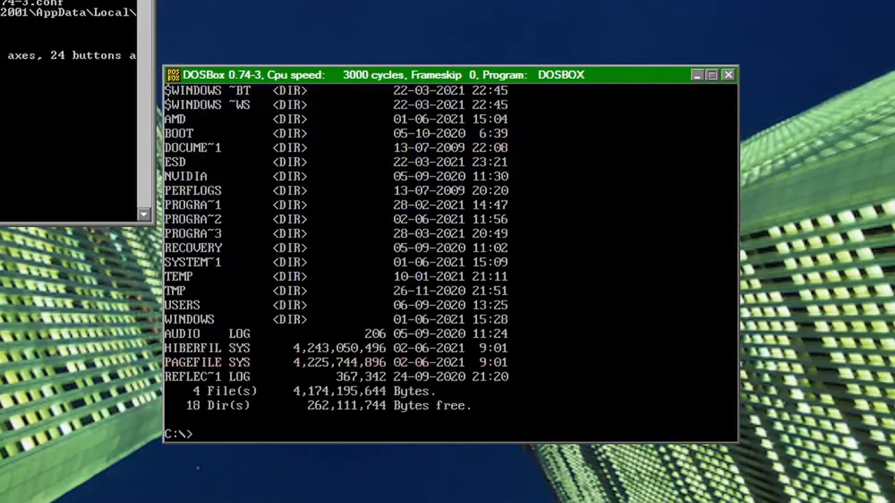
{"action": "type", "text": "cd.."}
{"action": "type", "text": "dir/w"}
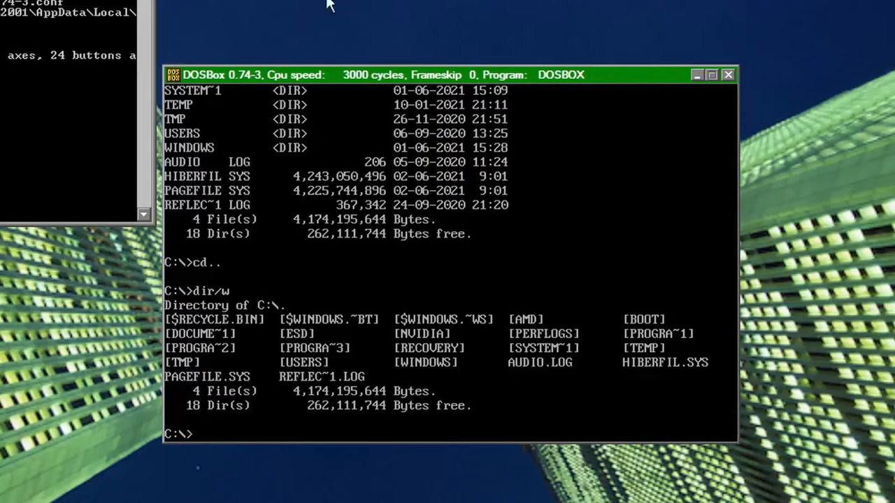
{"action": "mouse_move", "coordinate": [338, 79]}
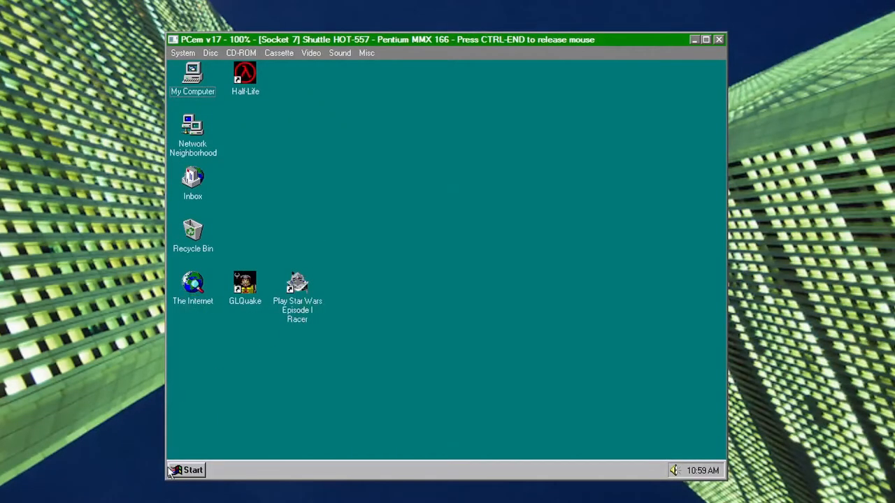
Peek at the Windows 95 Start menu, open My Computer and check Storage (D:) free space
{"action": "left_click", "coordinate": [186, 470]}
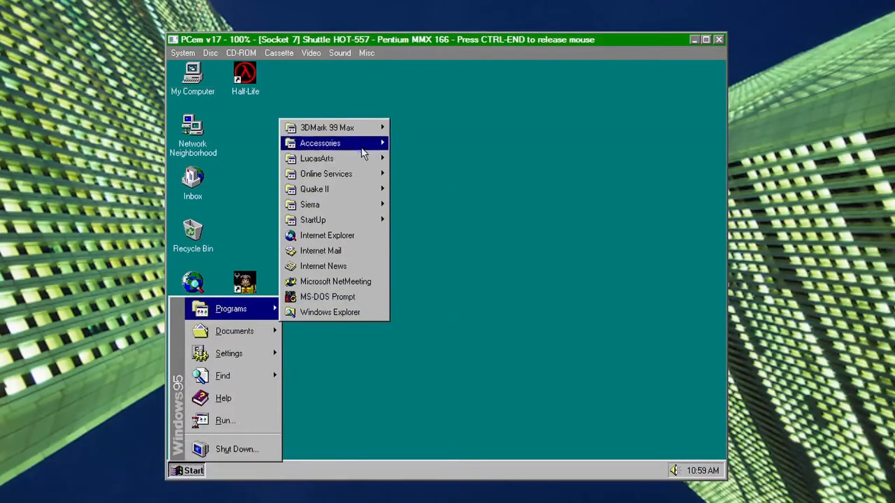
{"action": "mouse_move", "coordinate": [335, 189]}
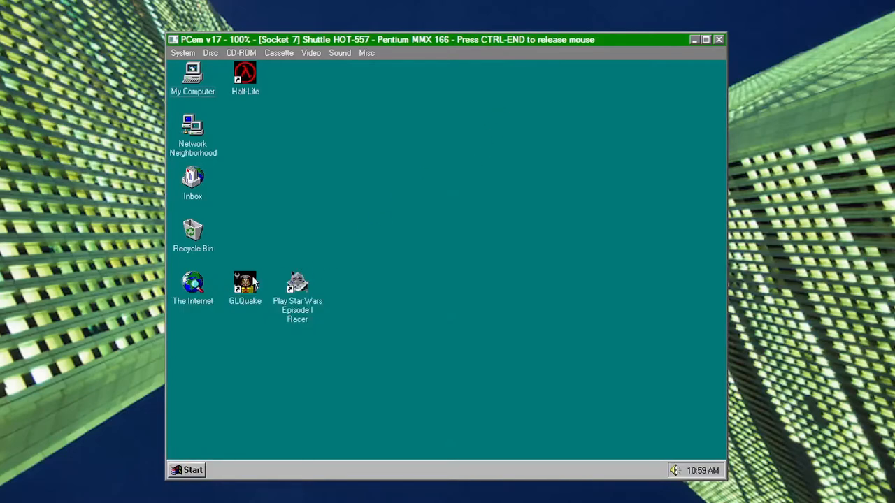
{"action": "double_click", "coordinate": [244, 282]}
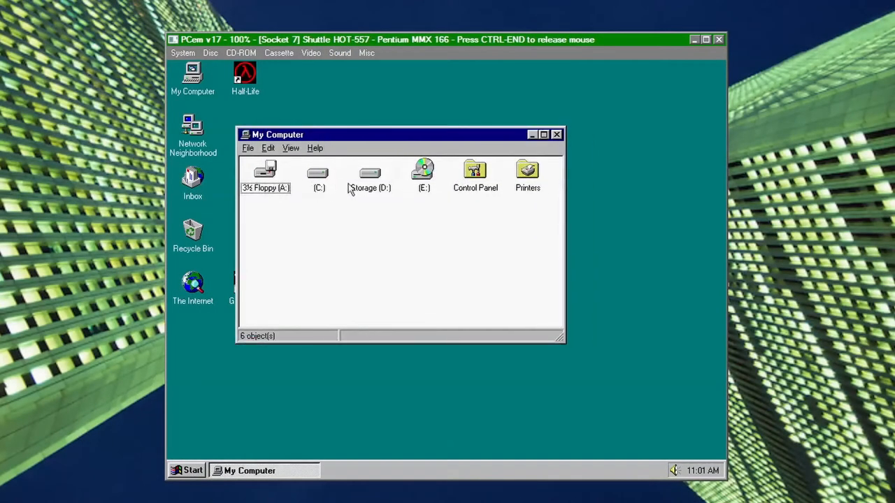
{"action": "left_click", "coordinate": [369, 174]}
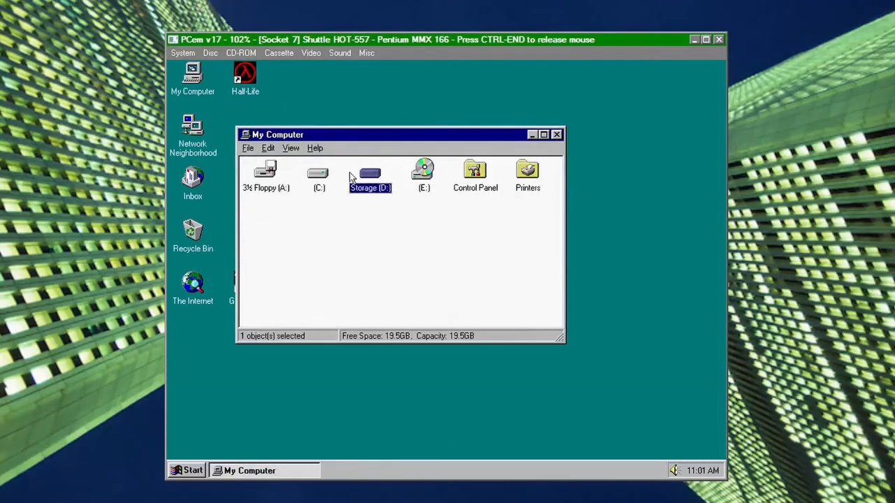